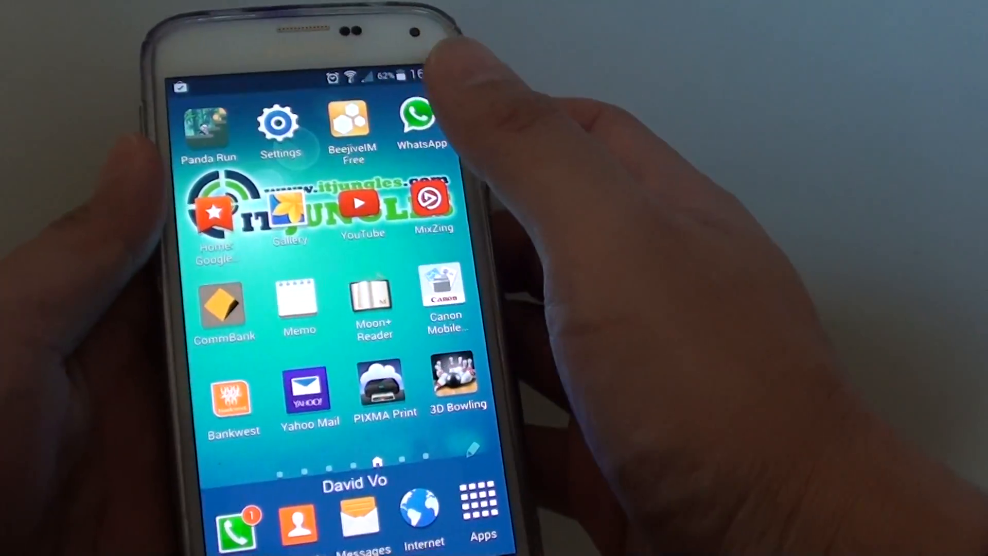
Step: Go from the home screen into Settings and open the Cloud page under User and backup
left_click(280, 126)
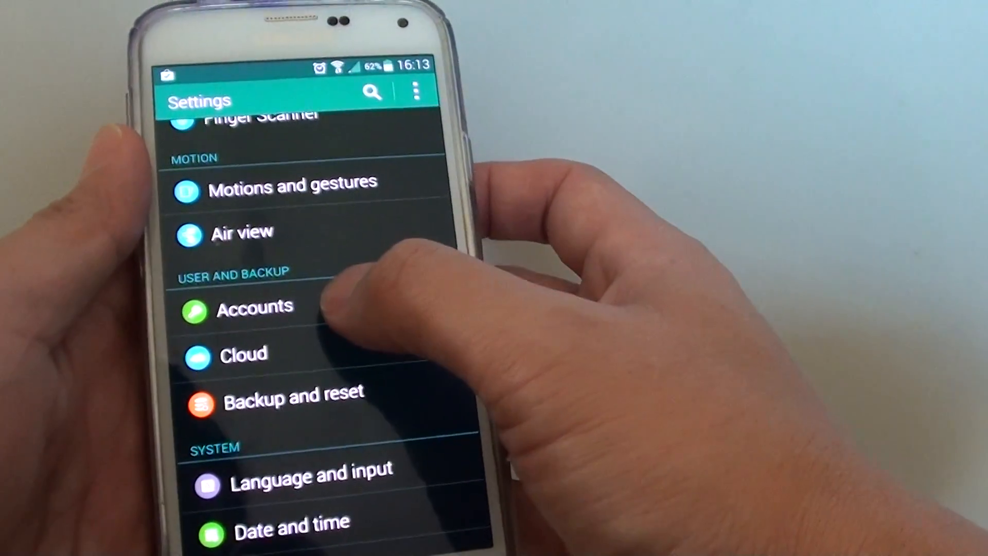
left_click(243, 354)
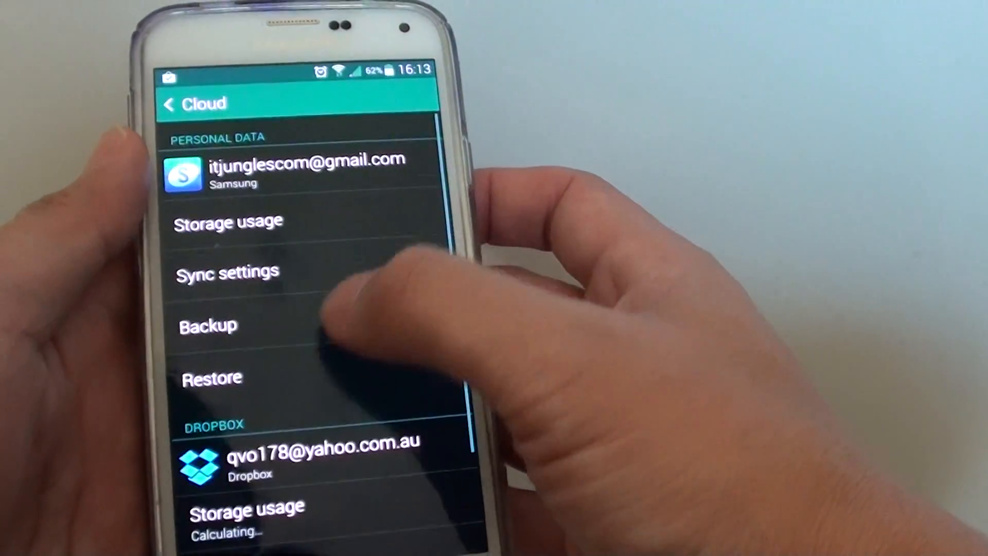
Step: Open Backup and ensure every data category, from phone logs to call rejection list, is ticked
left_click(207, 325)
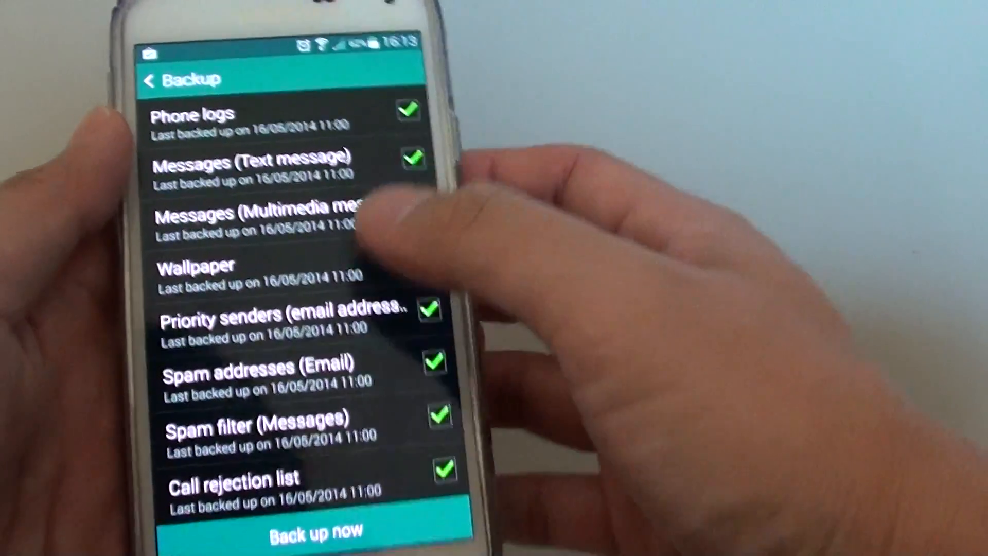
scroll("down", 3)
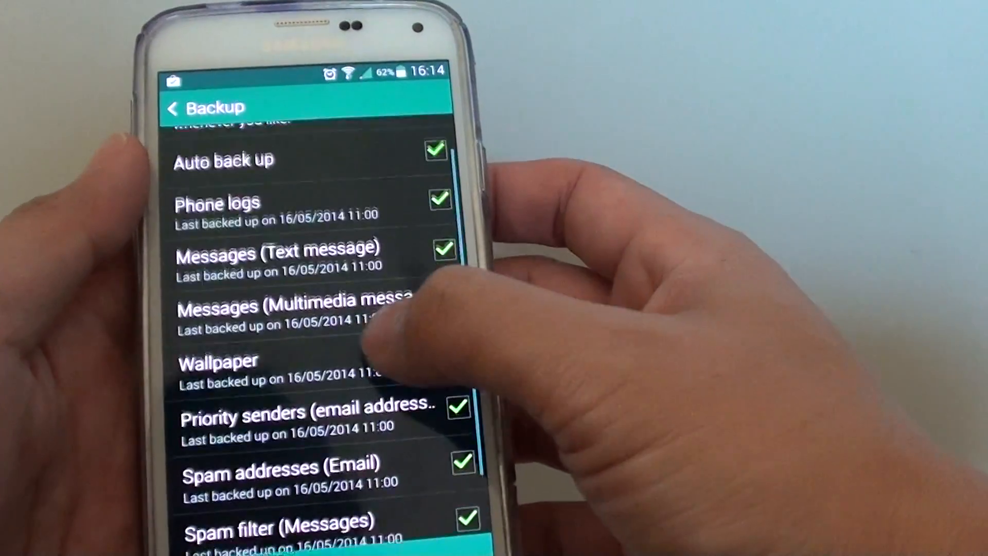
left_click(443, 247)
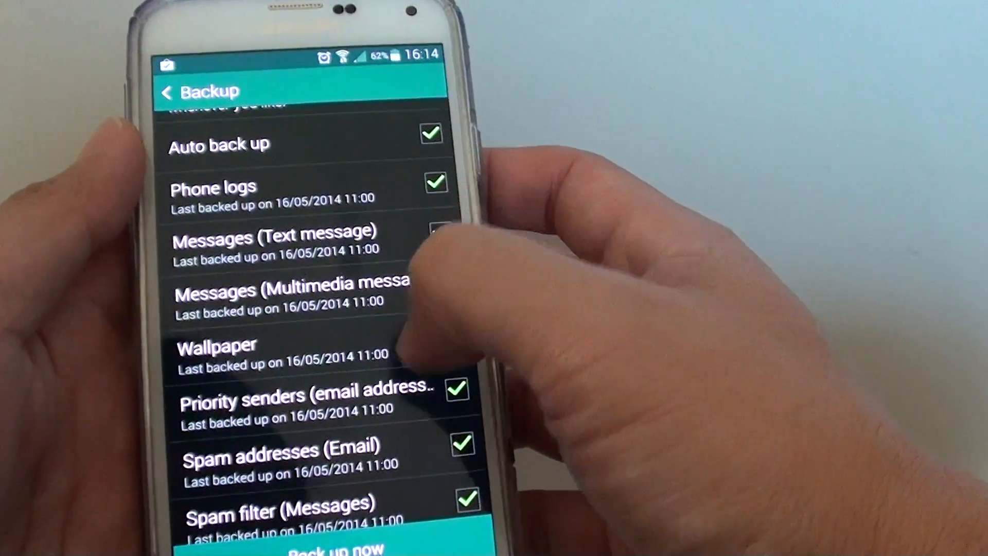
scroll("down", 3)
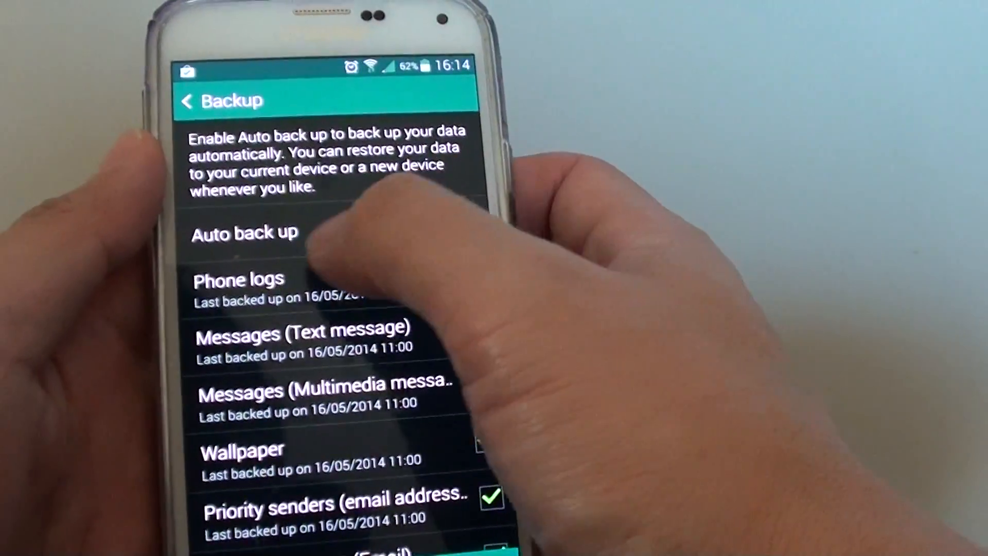
scroll("down", 3)
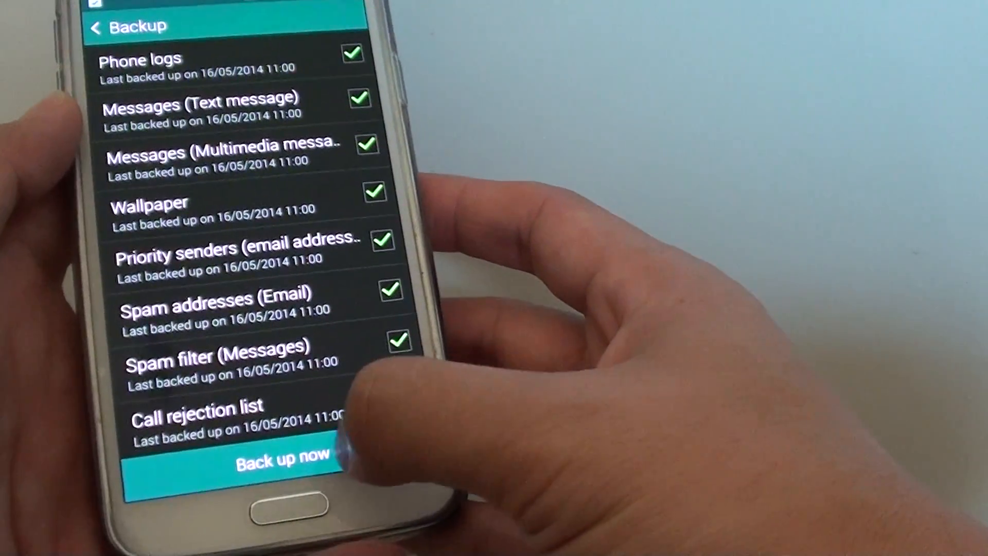
Step: Choose Back up now and confirm, so every category shows 'Backing up - 0%'
left_click(280, 458)
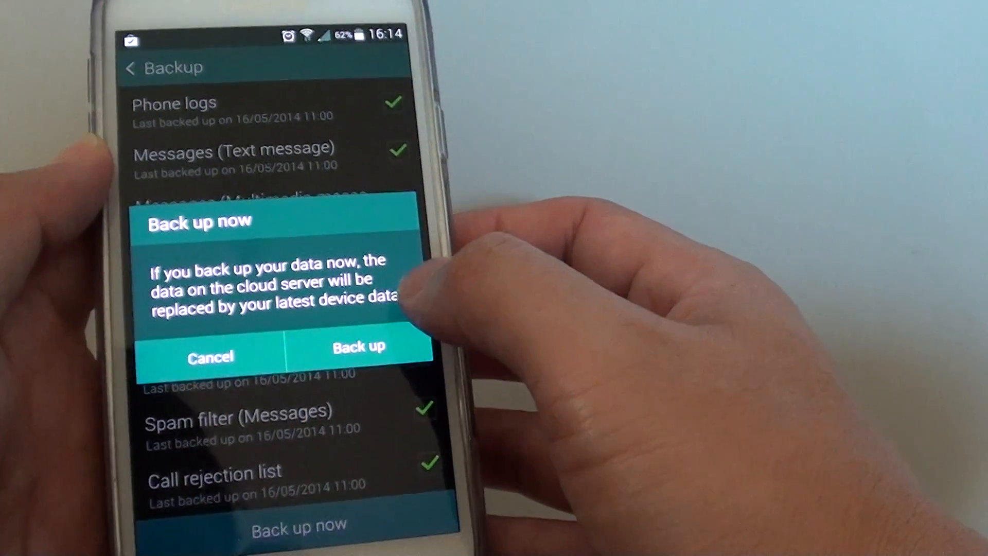
left_click(358, 345)
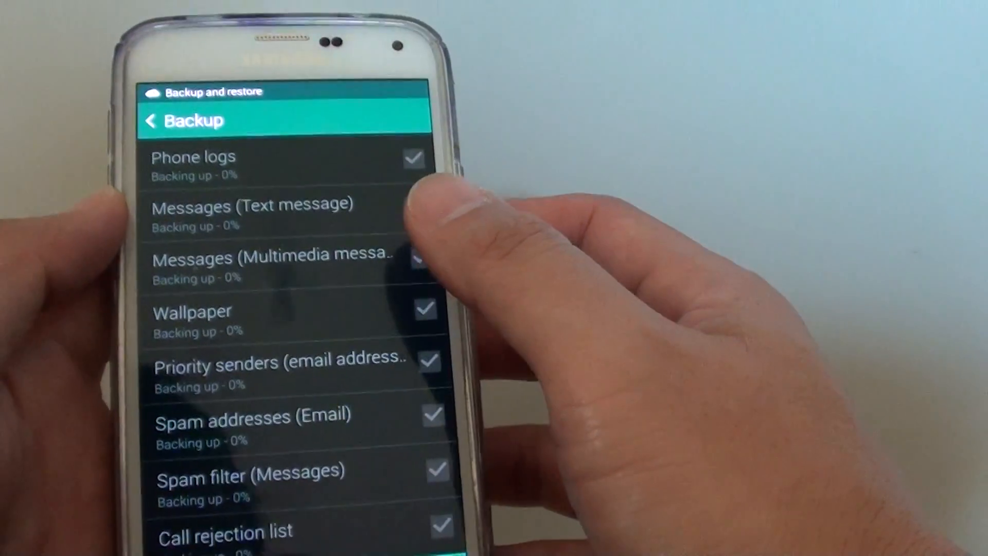